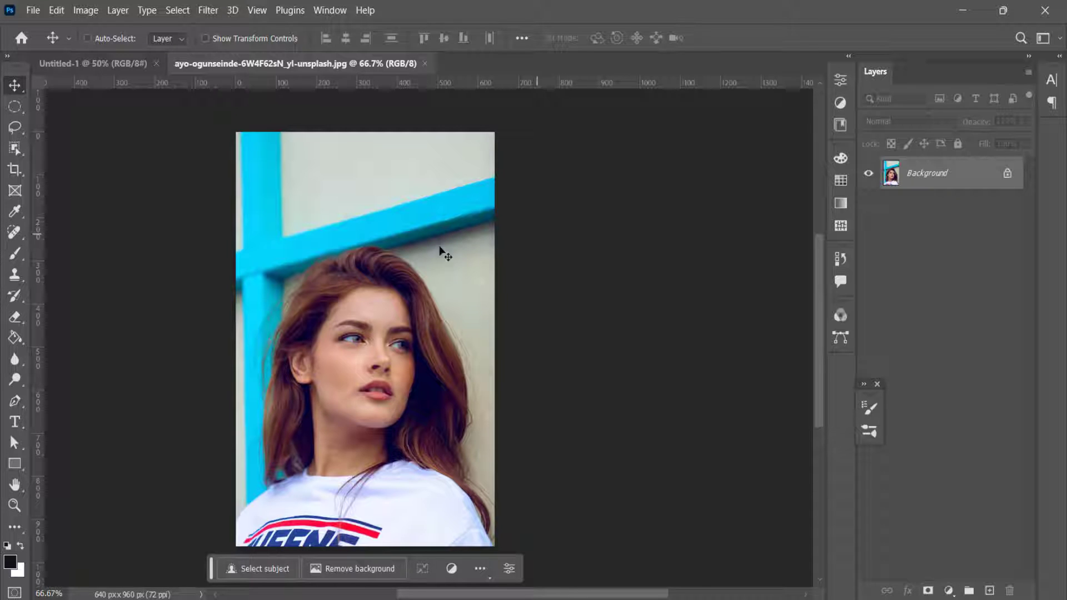
mouse_move(321, 387)
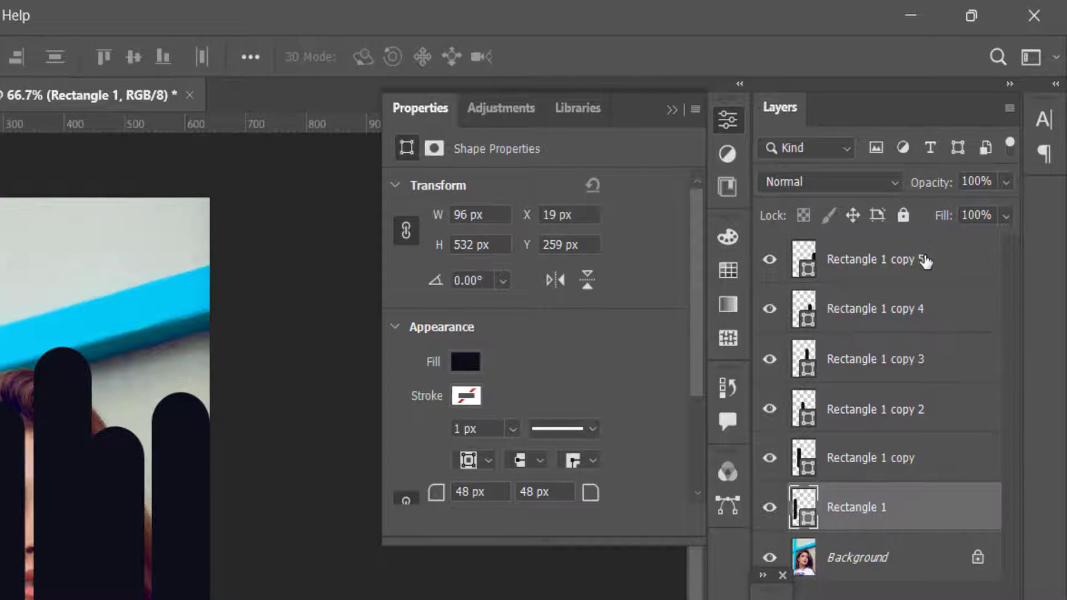
Step: Distribute the six selected strip layers evenly across the portrait's width
click(878, 259)
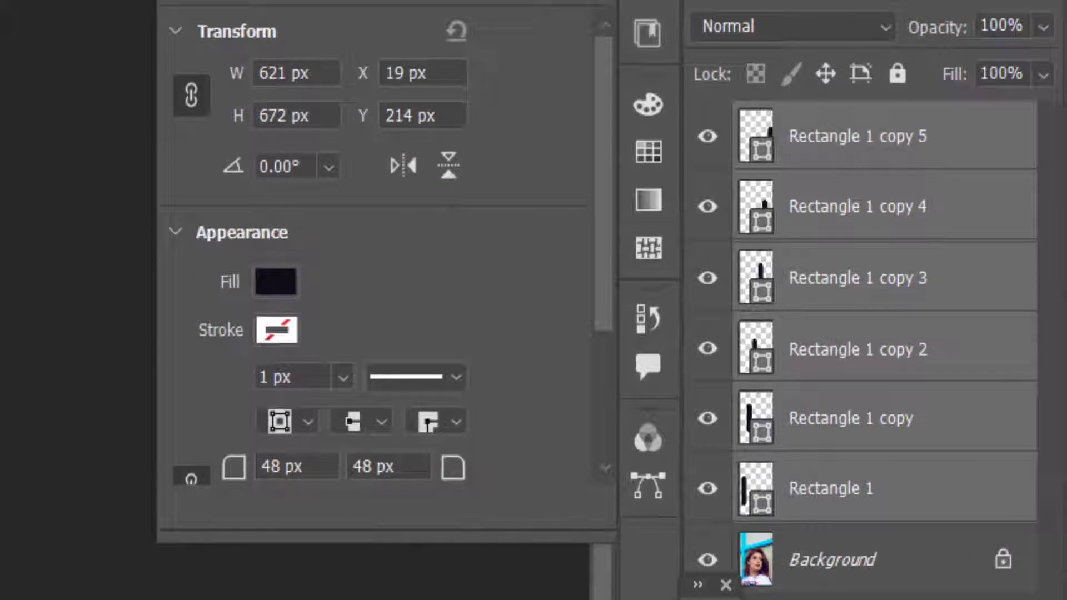
click(691, 80)
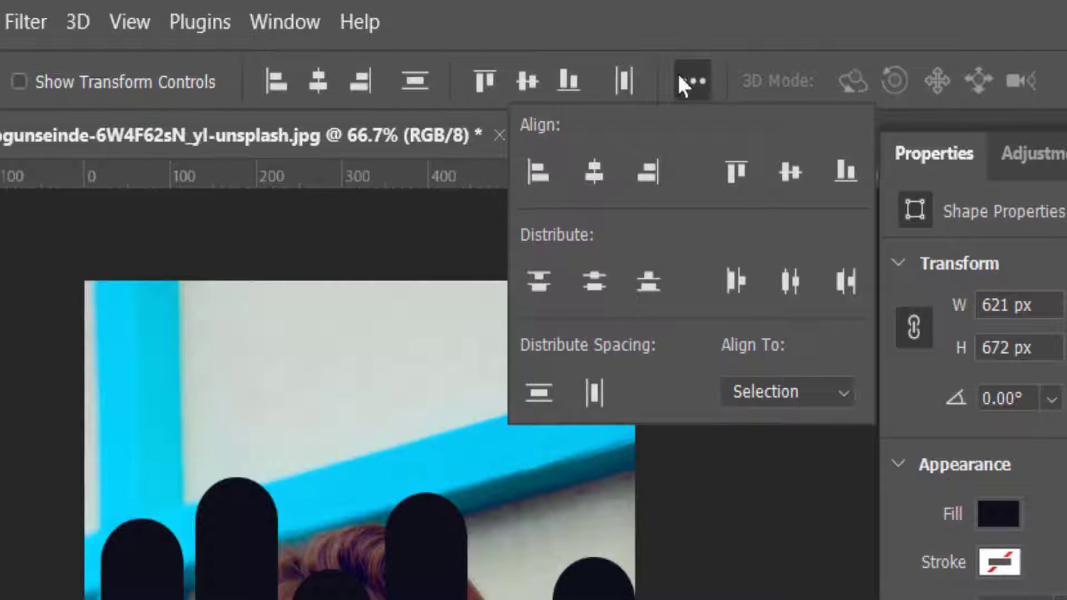
mouse_move(789, 282)
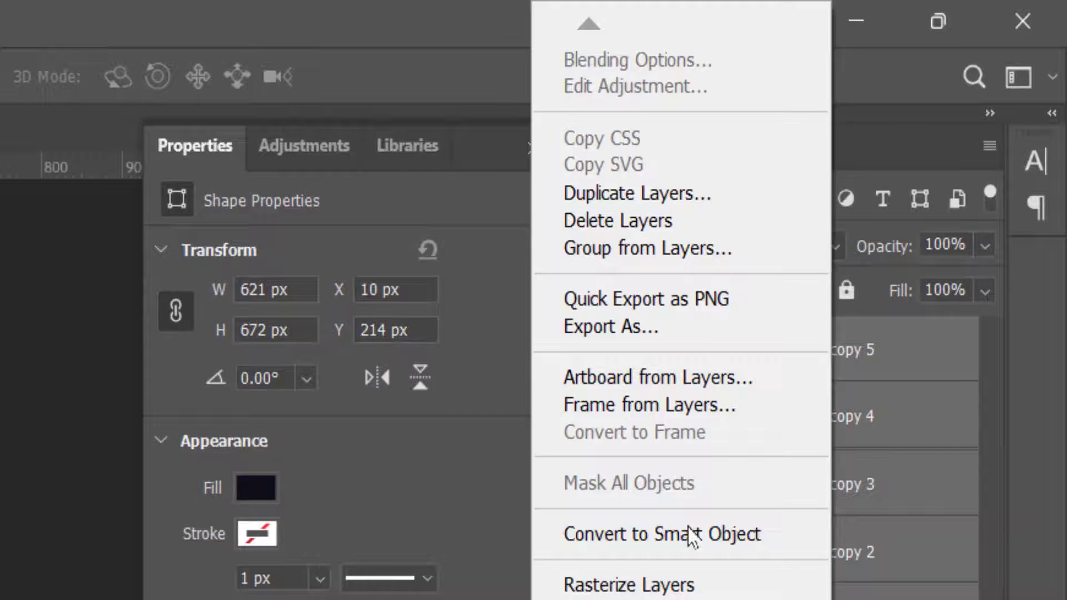
Step: Convert the six strip layers into a single smart object
click(661, 534)
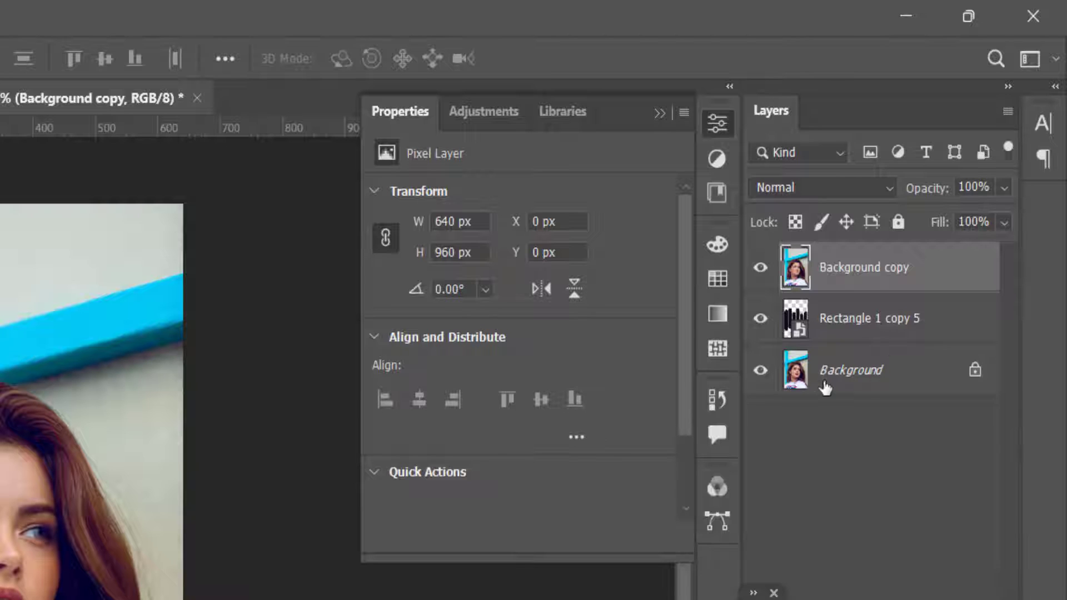
Step: Hide the original photo layer and clip the Background copy into the strips smart object
click(760, 369)
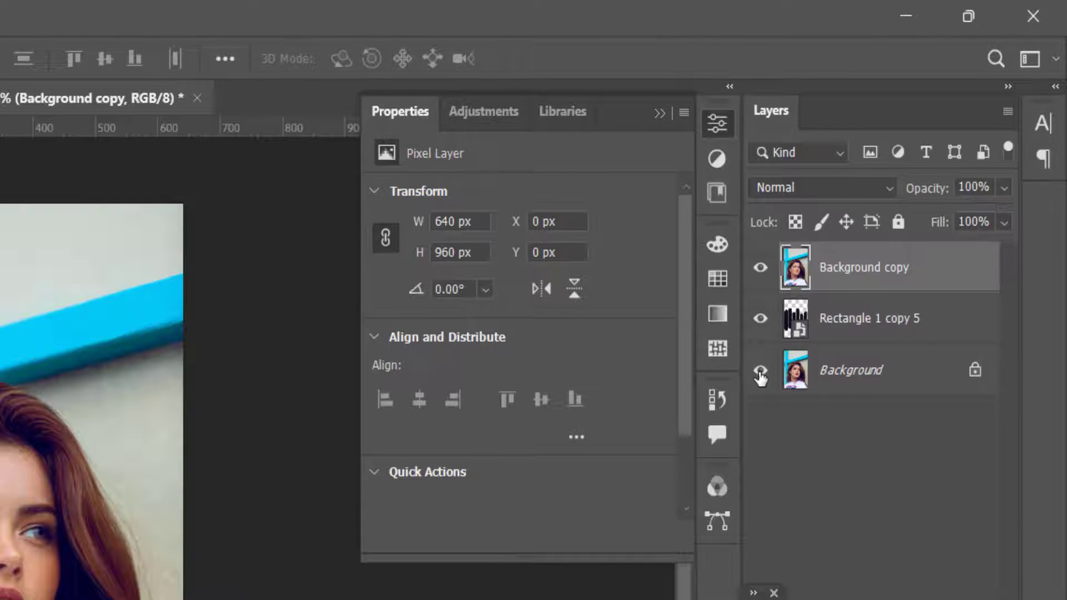
click(760, 370)
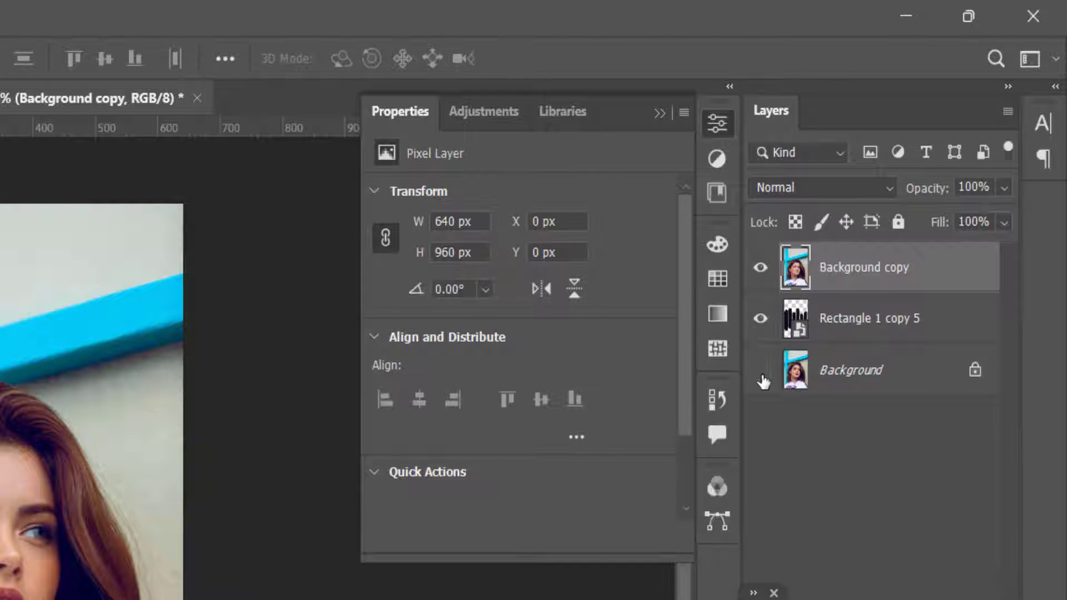
right_click(864, 267)
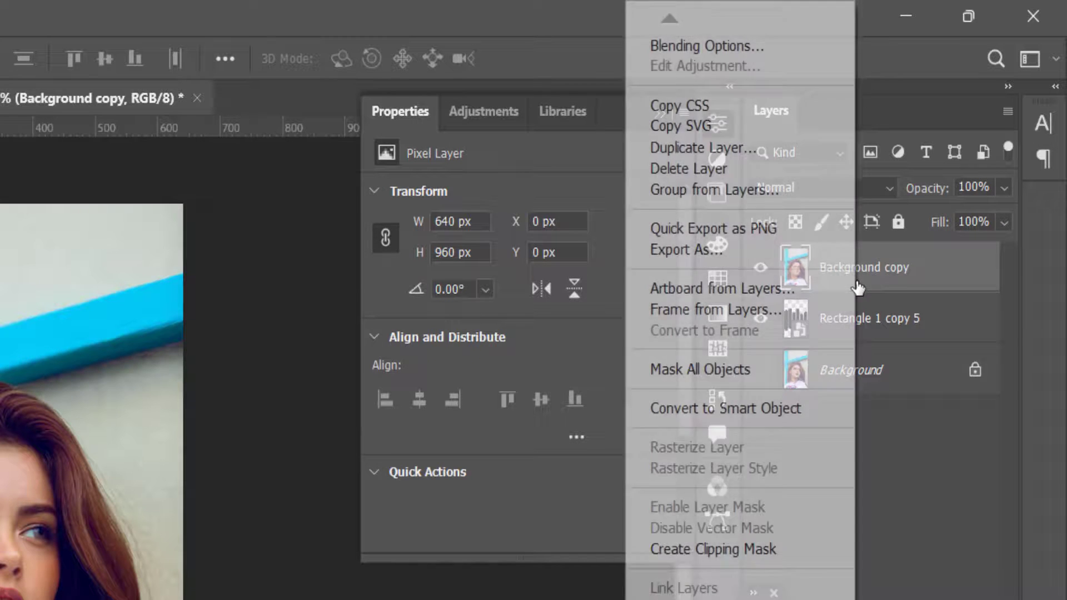
mouse_move(687, 557)
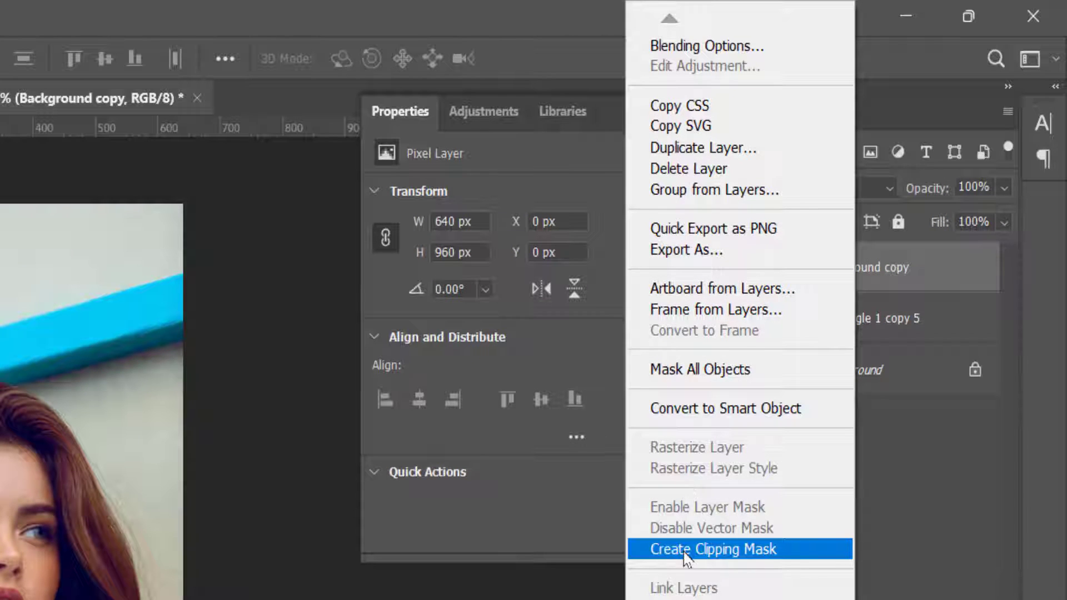
mouse_move(767, 564)
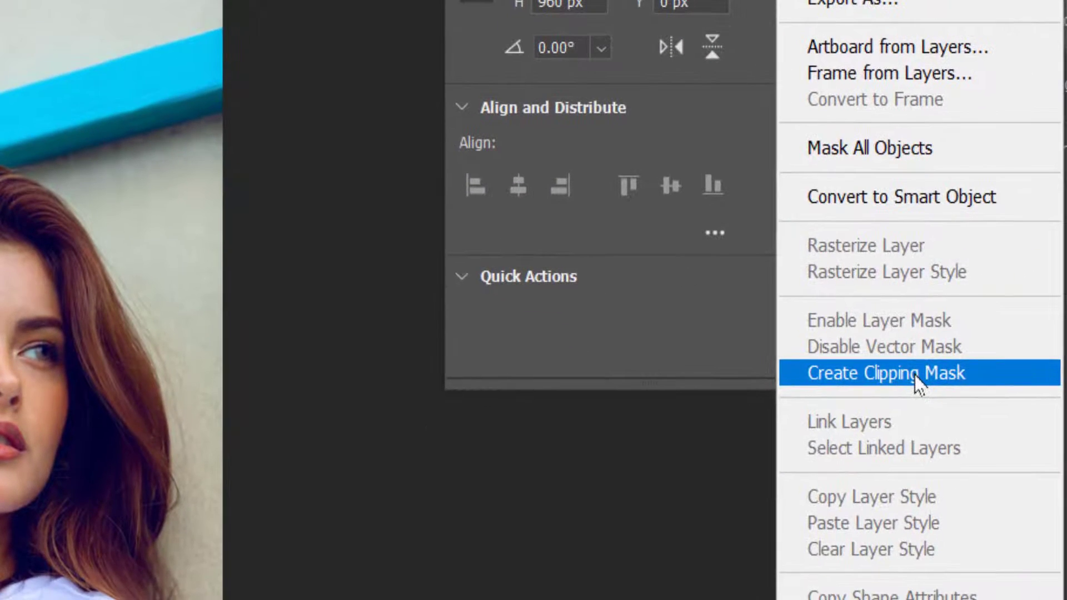
click(886, 373)
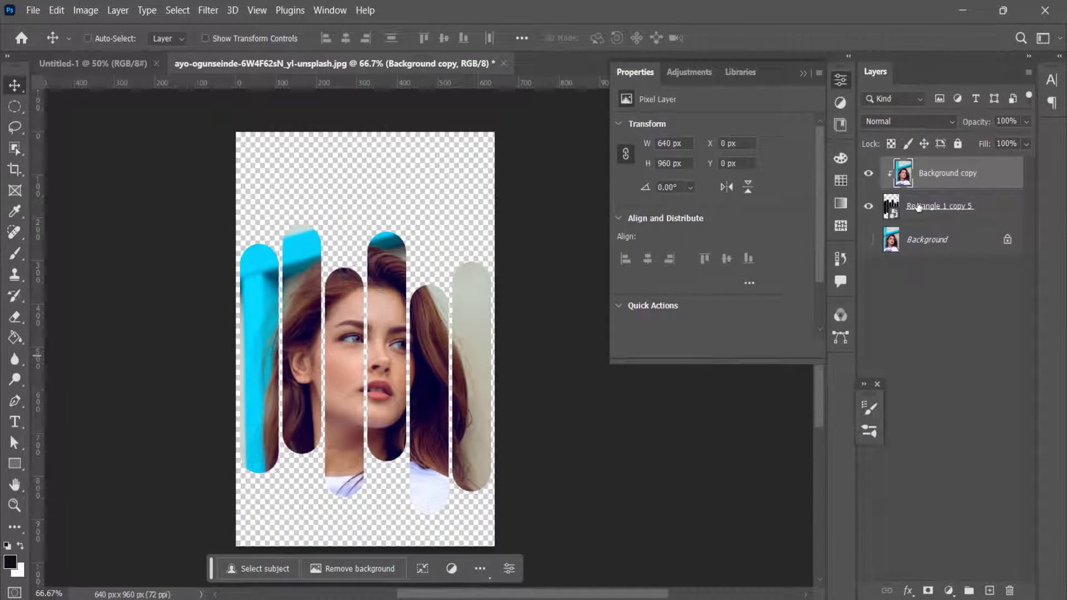
click(946, 172)
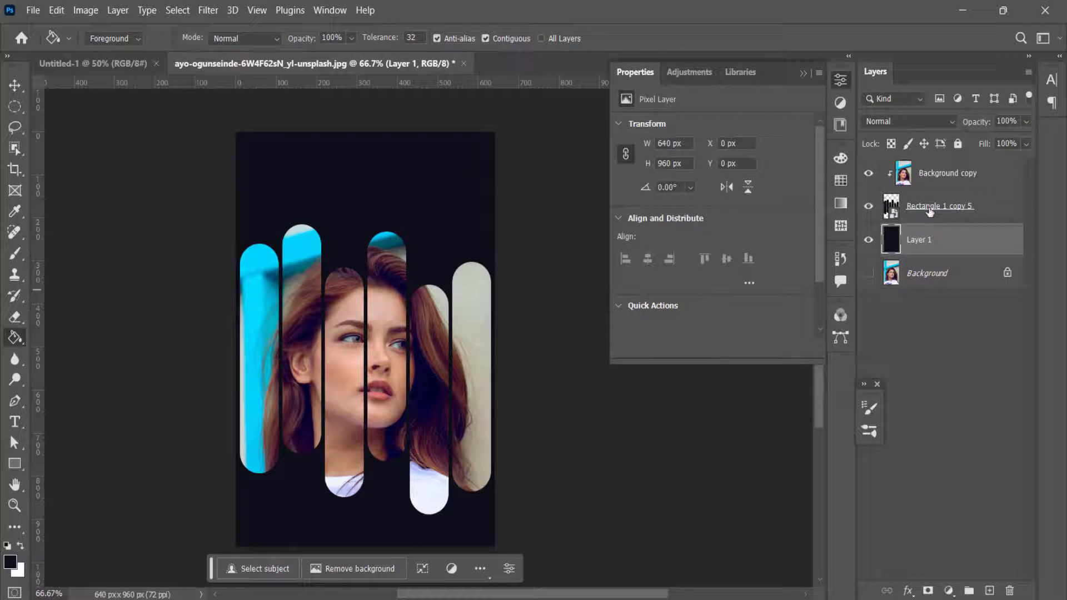
Step: Select the strips smart object above the dark navy fill layer
click(940, 205)
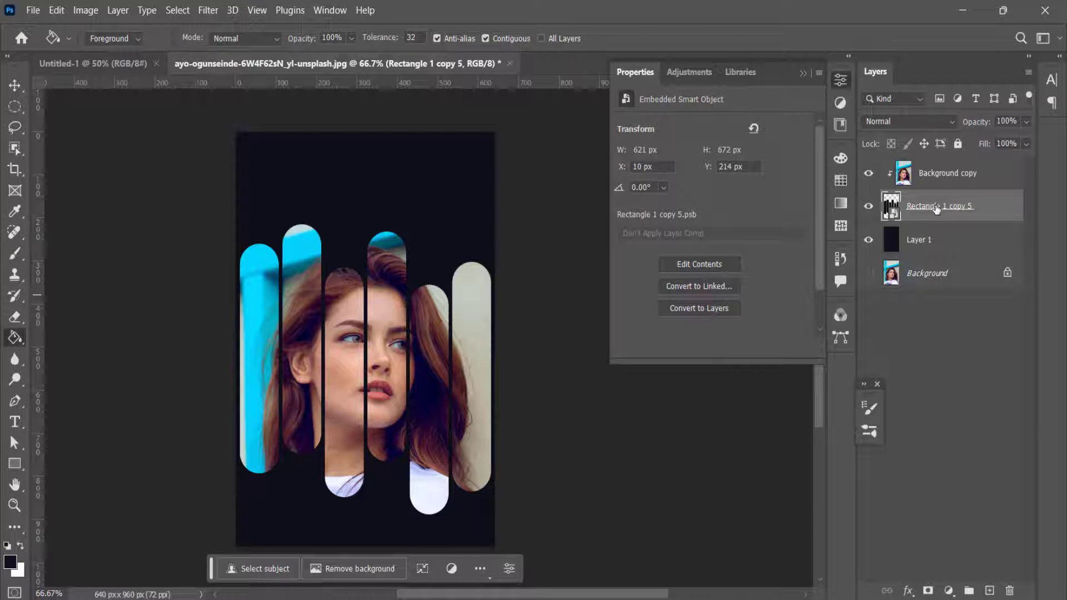
Step: Rotate the strips smart object 30° with Free Transform so the strips run diagonally
key(ctrl+t)
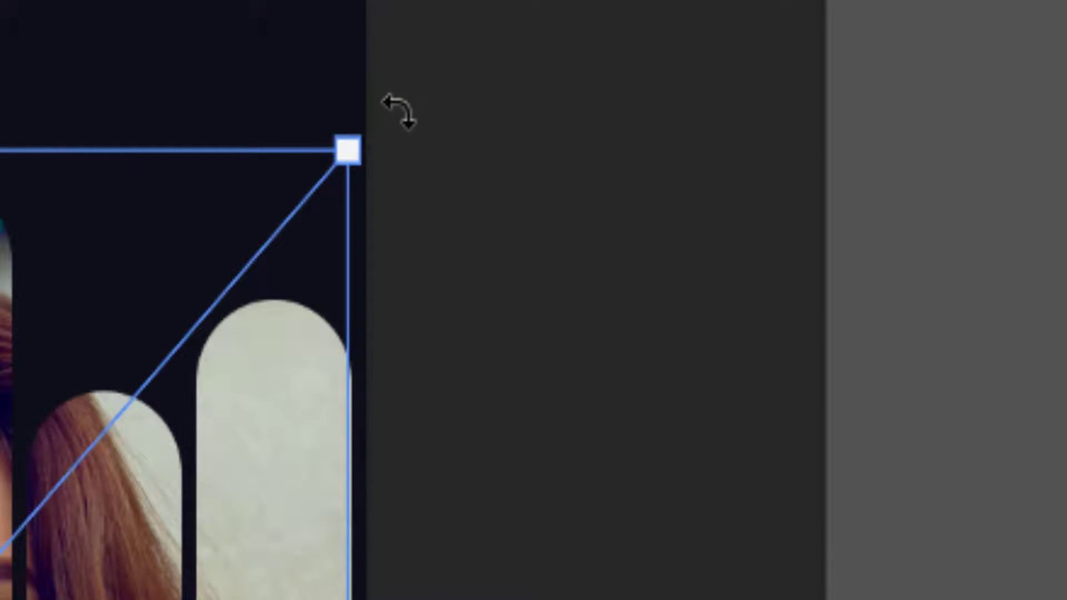
drag(352, 151, 501, 358)
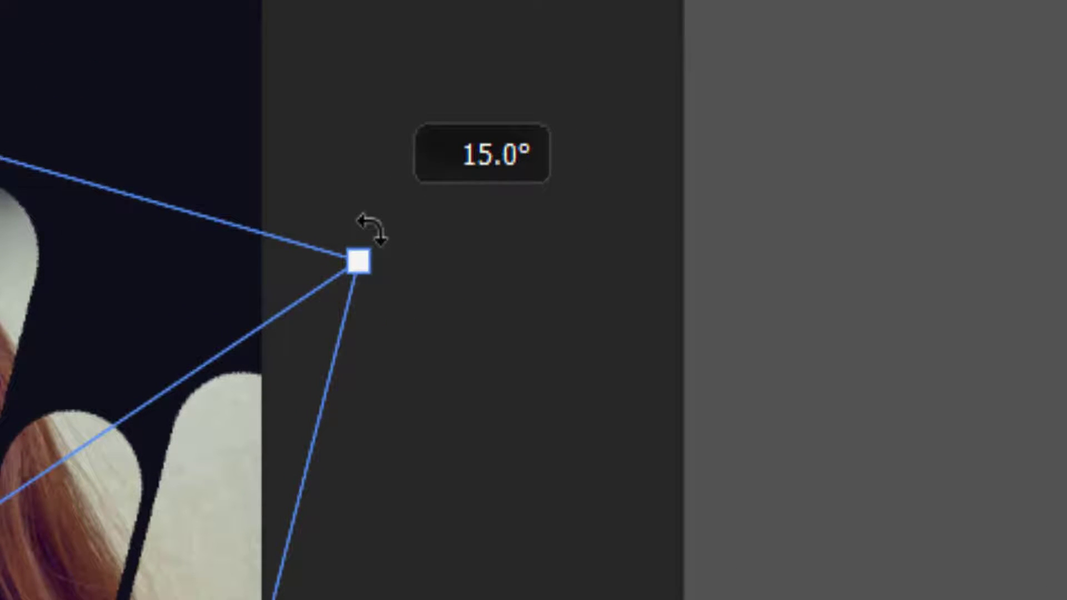
drag(358, 261, 434, 433)
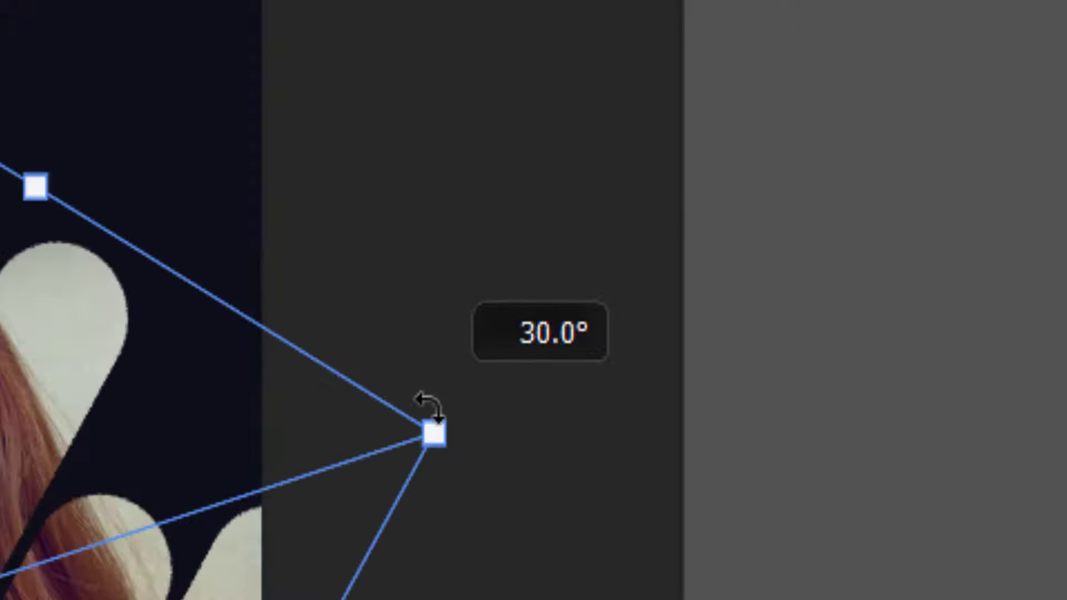
drag(433, 434, 467, 333)
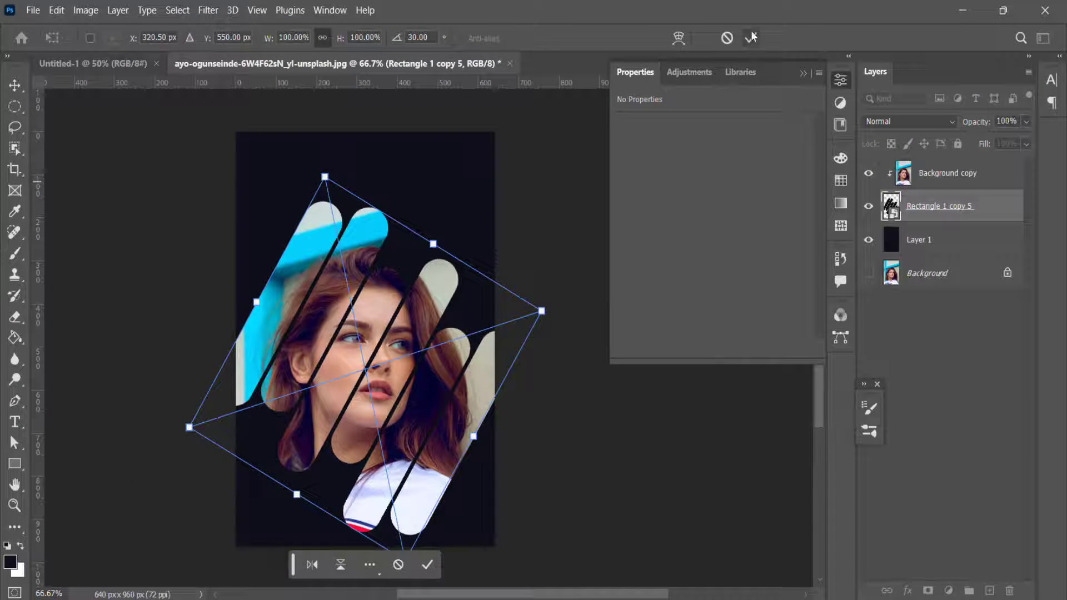
mouse_move(751, 37)
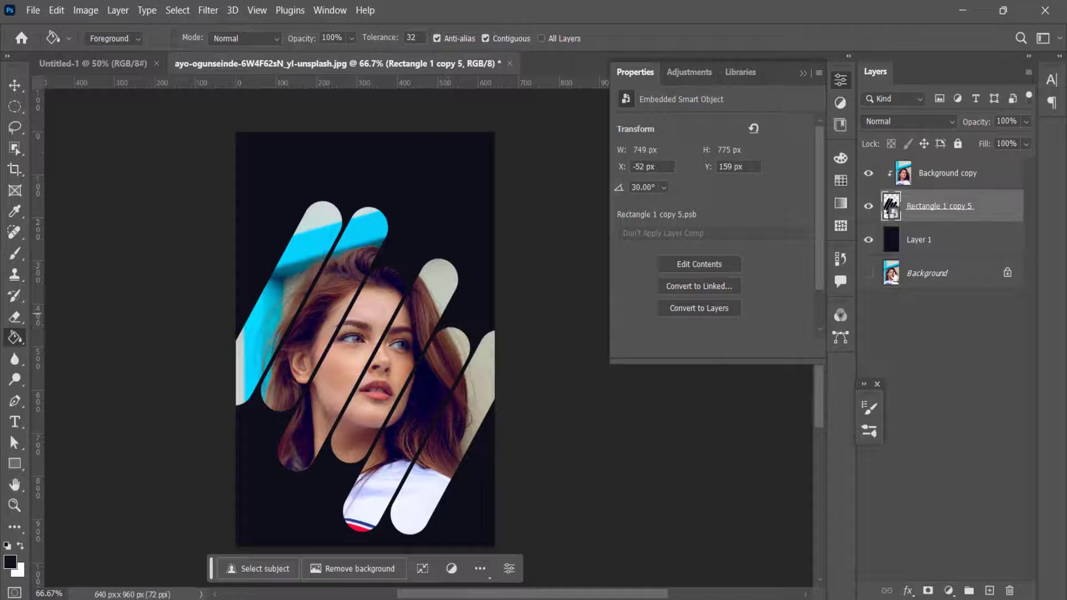
click(946, 173)
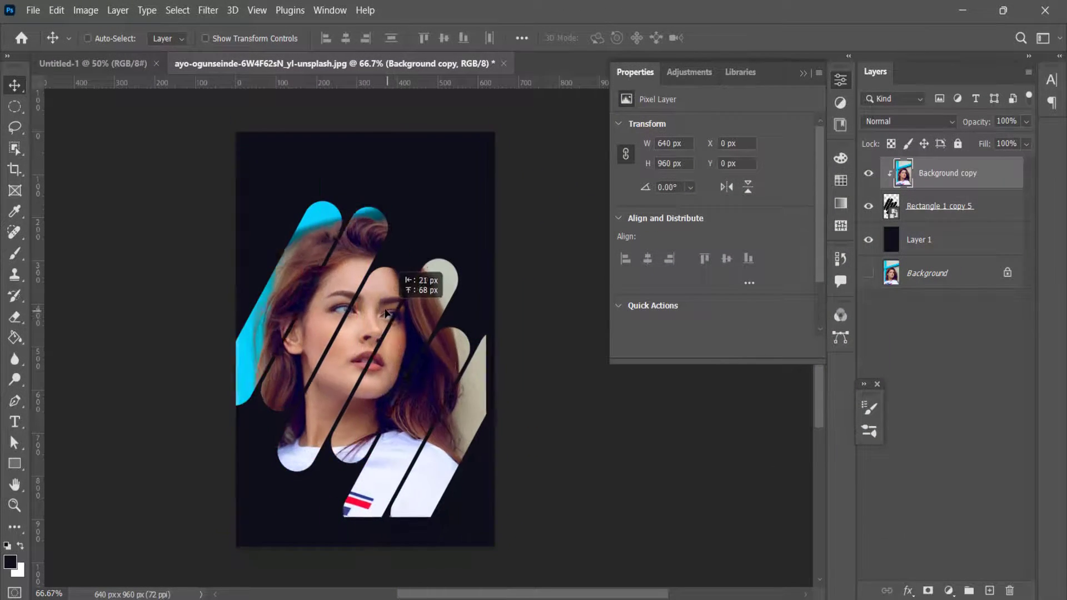
Step: Nudge the Background copy up and left so the face sits centred in the diagonal strips
drag(381, 313, 384, 341)
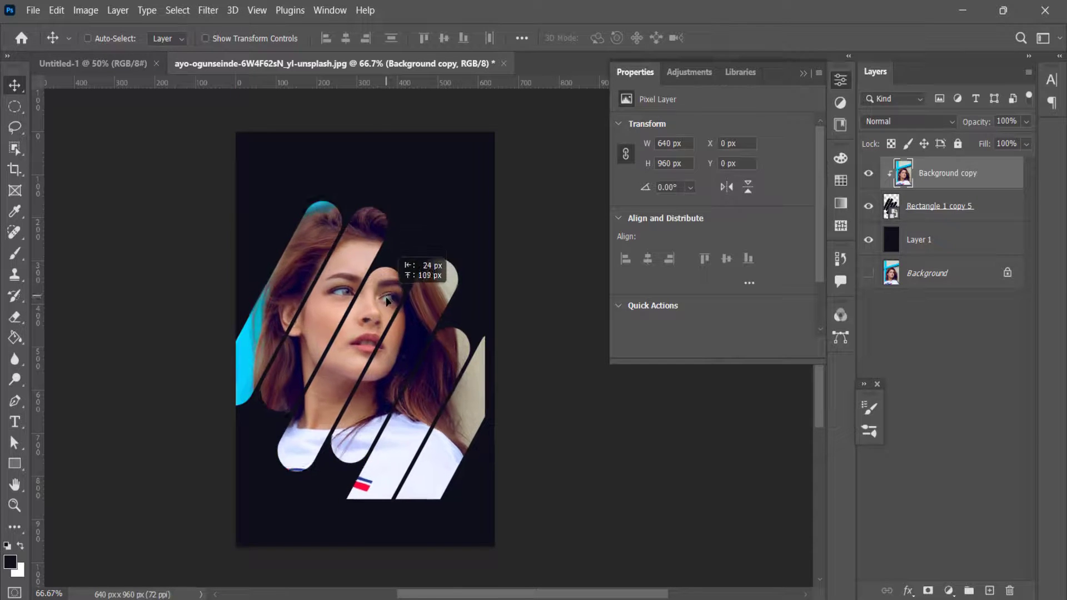
drag(386, 301, 391, 366)
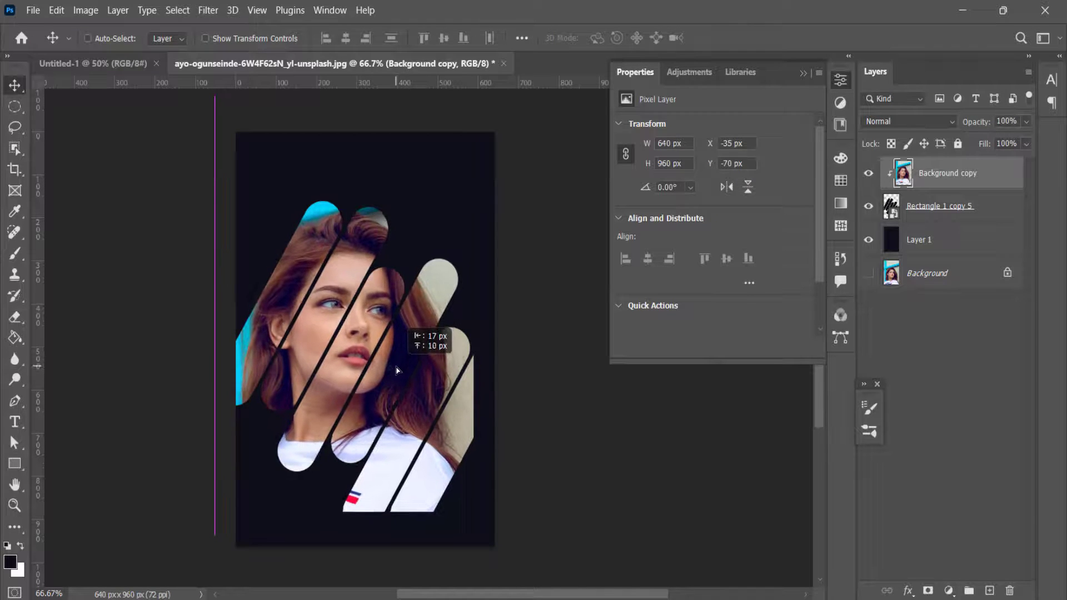
drag(398, 370, 402, 381)
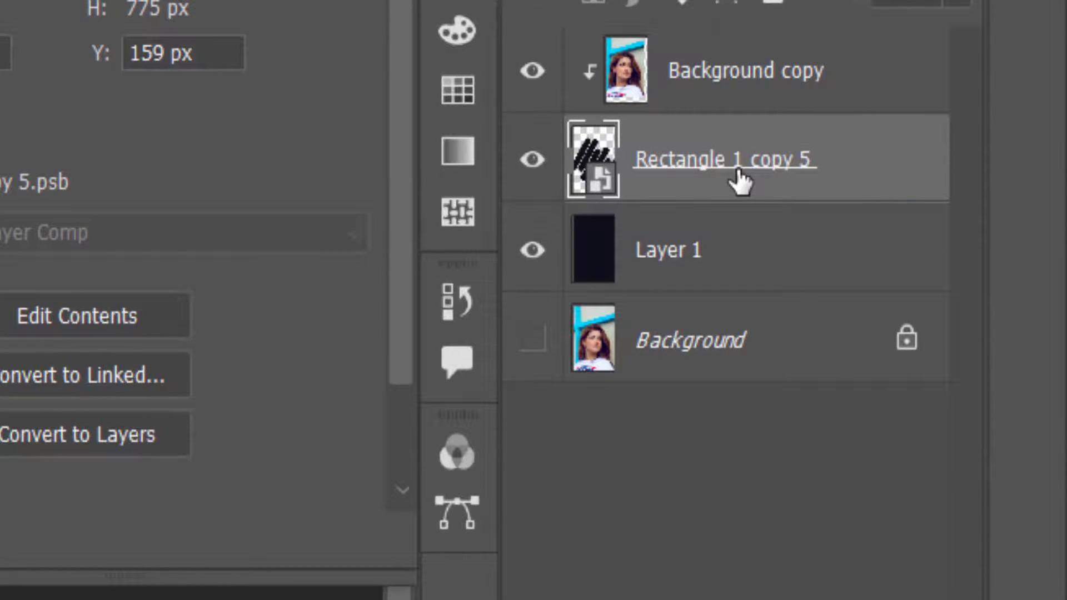
mouse_move(664, 197)
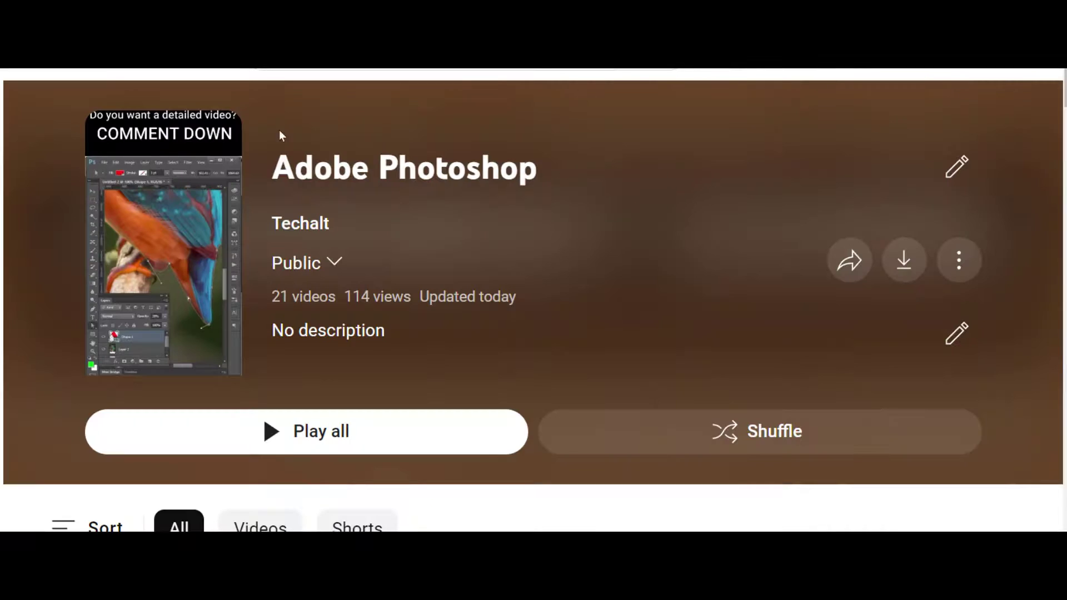
Step: Scroll down through the Adobe Photoshop playlist's list of tutorial videos
scroll(down, 3)
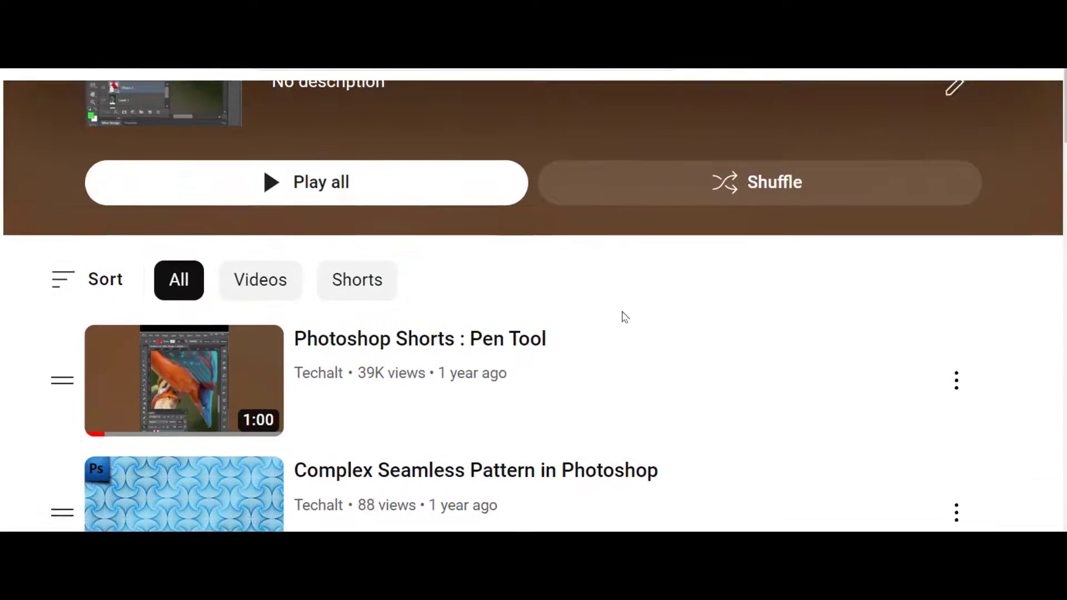
scroll(down, 3)
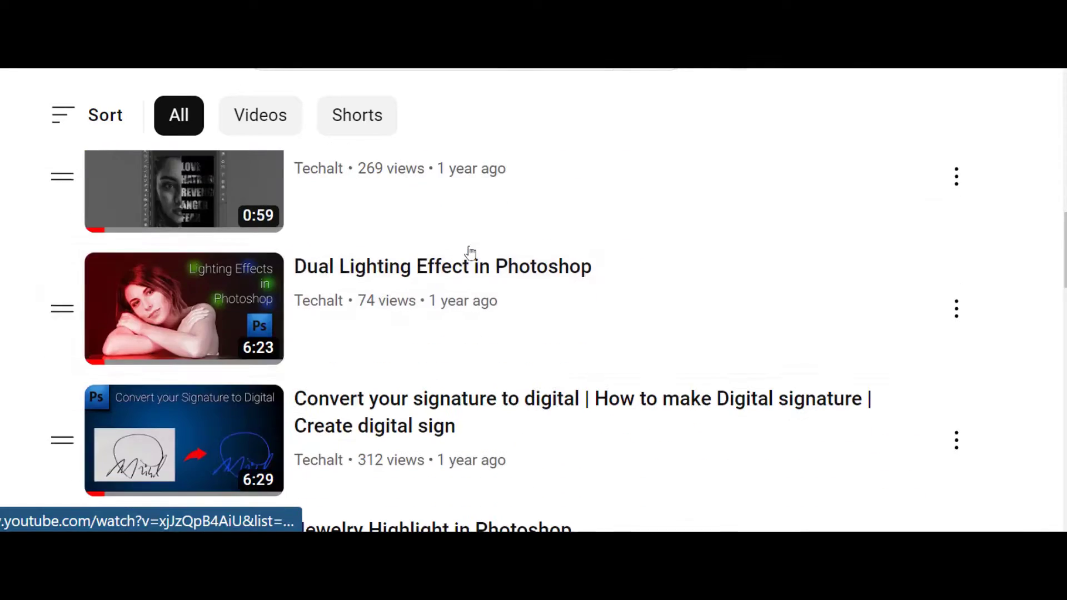
scroll(down, 3)
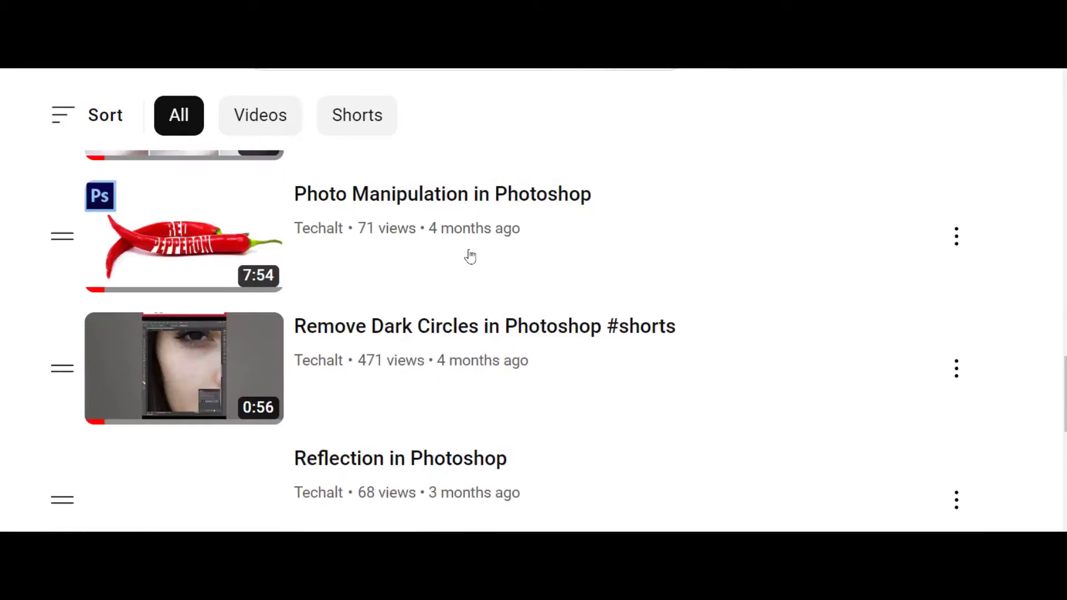